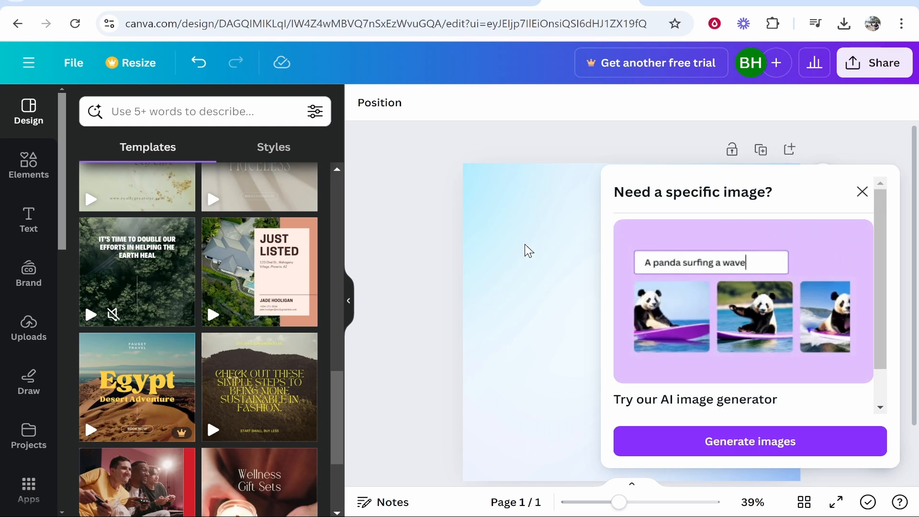
Step: Close the 'Need a specific image?' AI suggestion popup
left_click(861, 191)
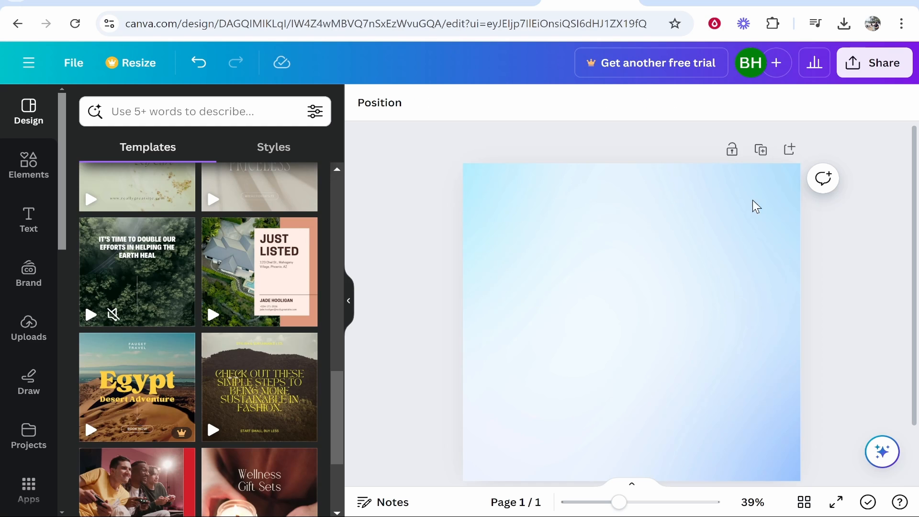
Step: Search Apps for 'ai image generator' and browse the results, including DALL-E and Imagen
type("ai image generator")
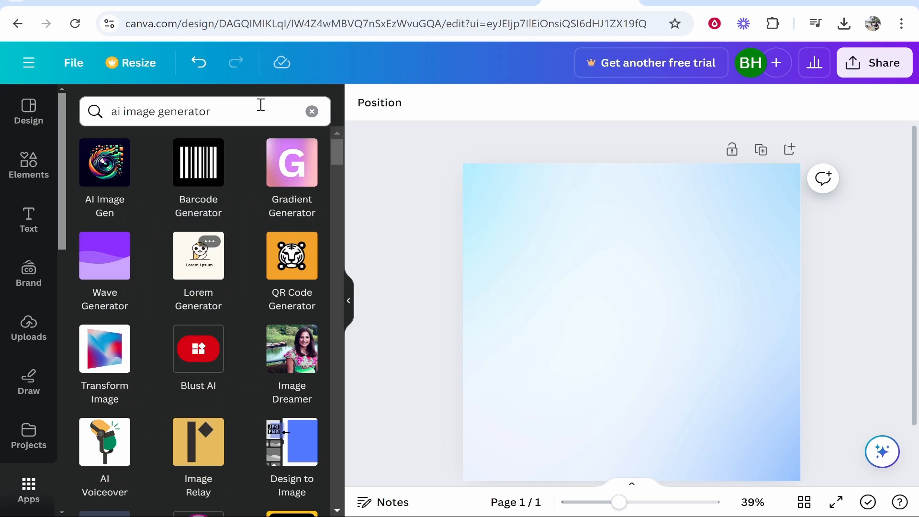
mouse_move(336, 123)
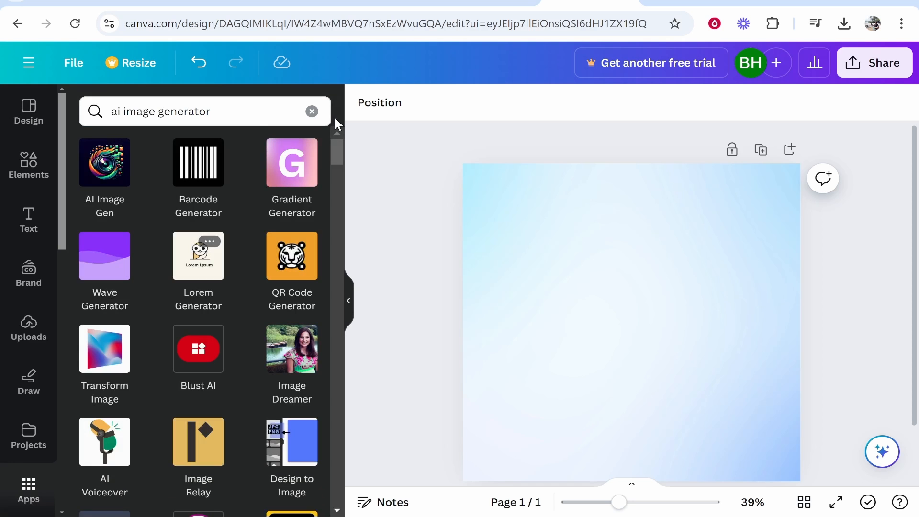
mouse_move(235, 295)
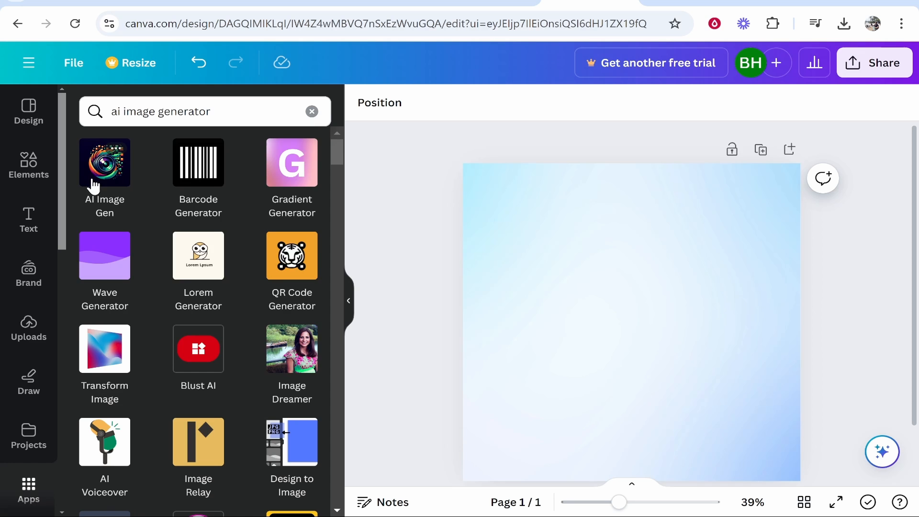
scroll("down", 3)
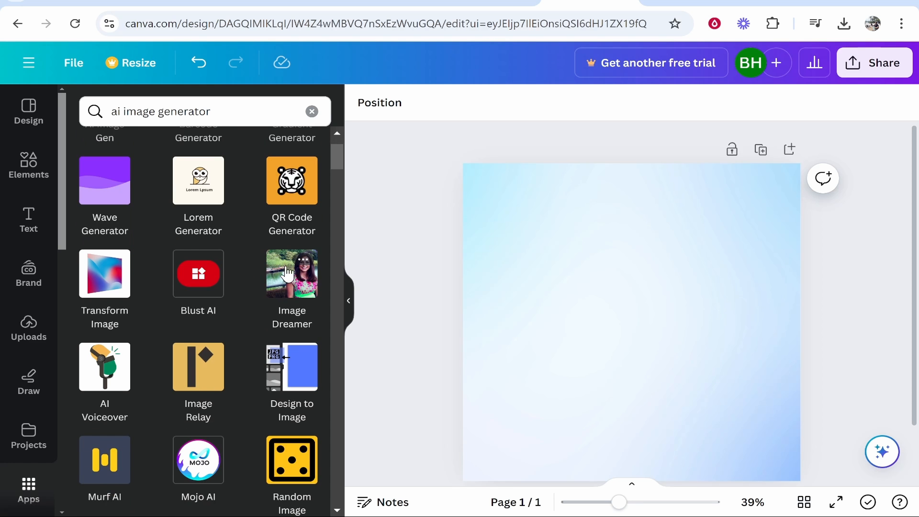
scroll("down", 3)
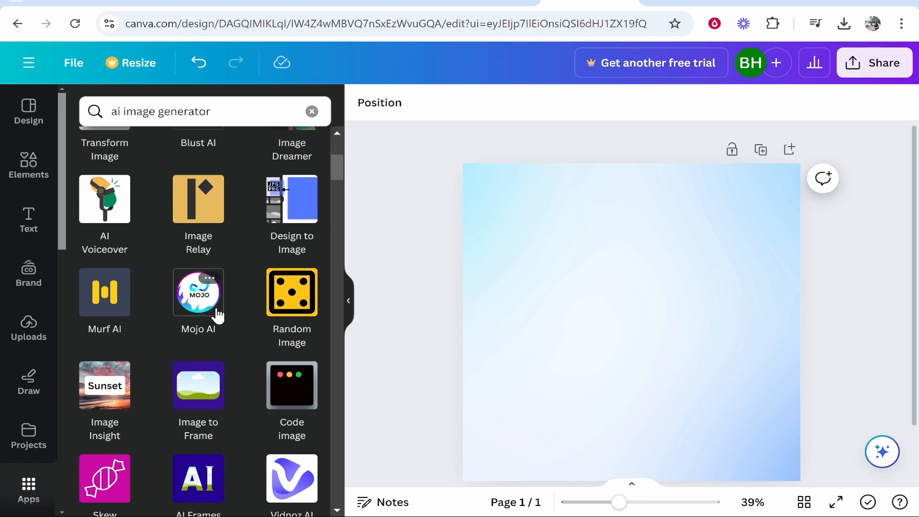
scroll("down", 3)
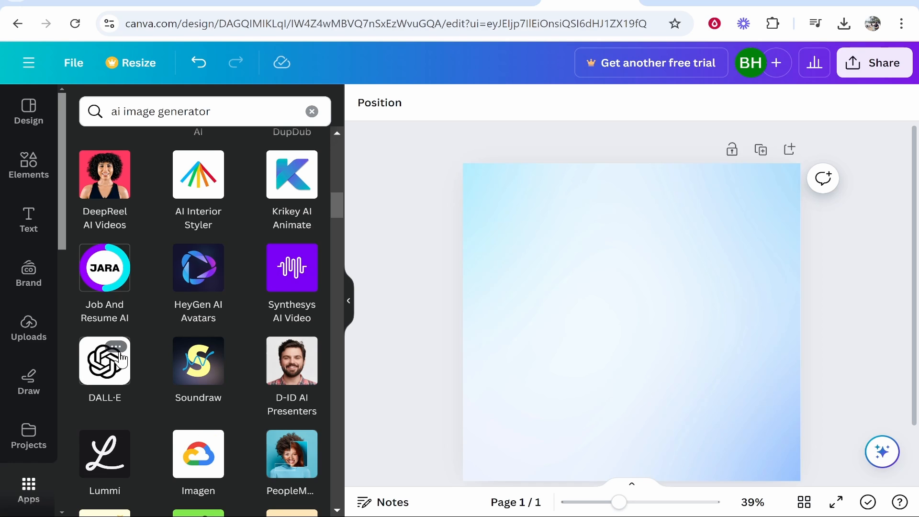
scroll("down", 3)
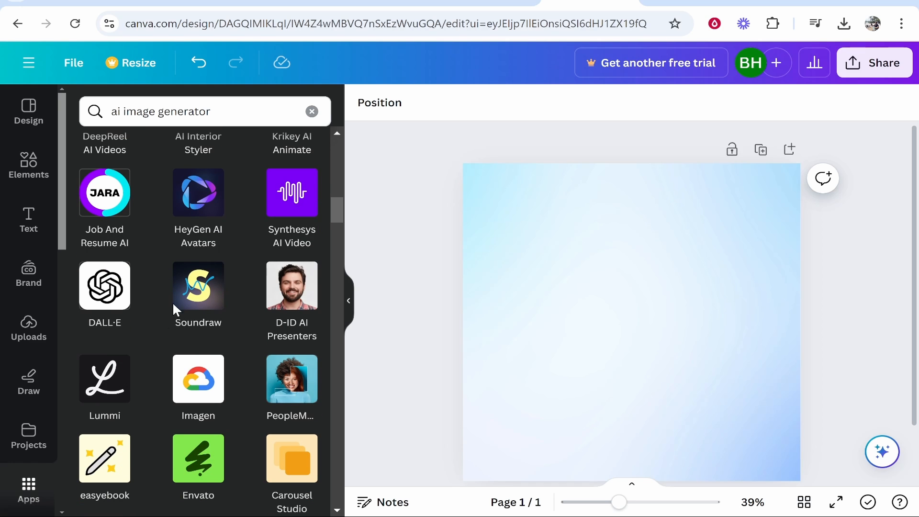
left_click(105, 287)
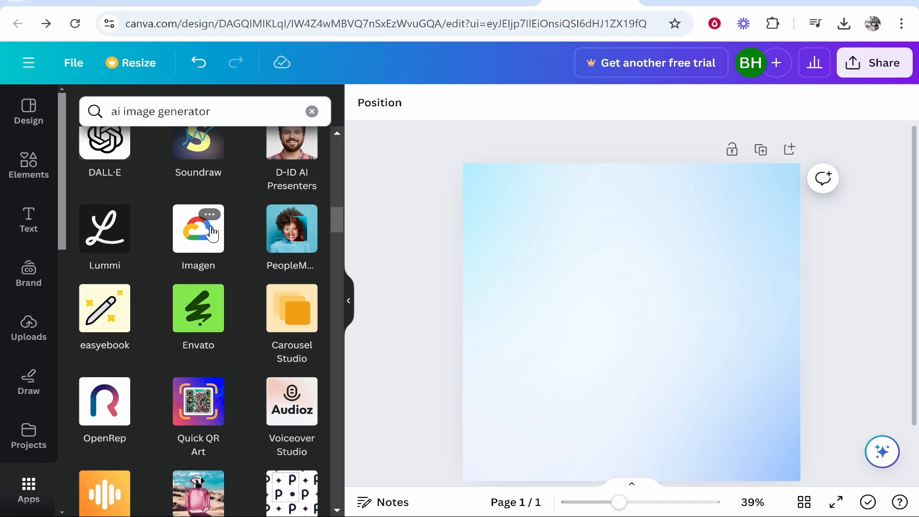
mouse_move(153, 376)
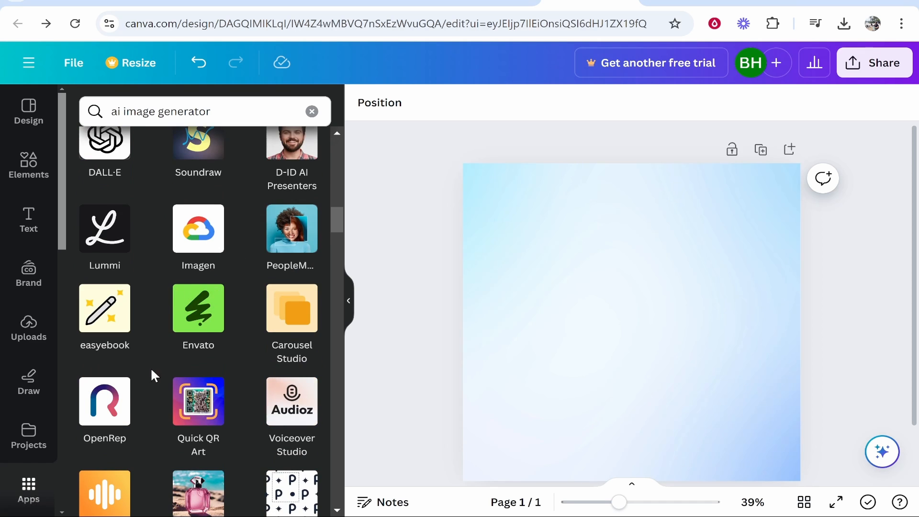
scroll("up", 3)
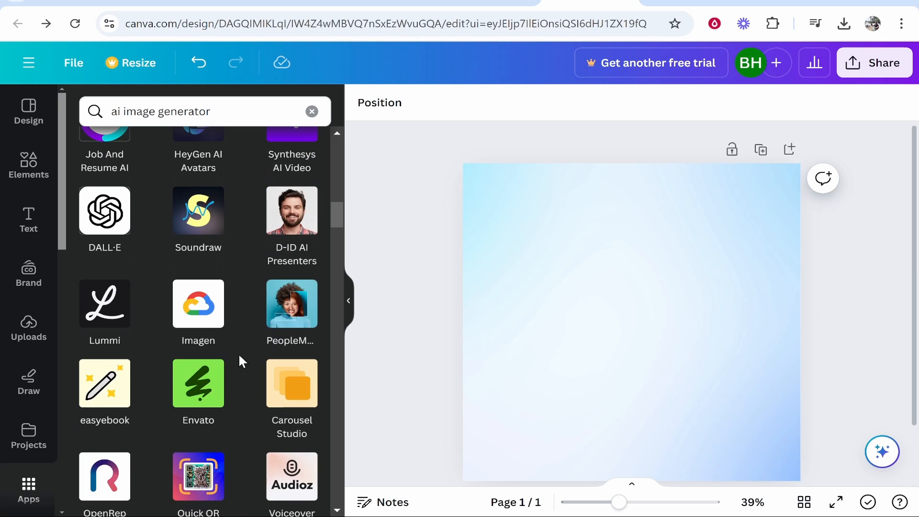
mouse_move(199, 319)
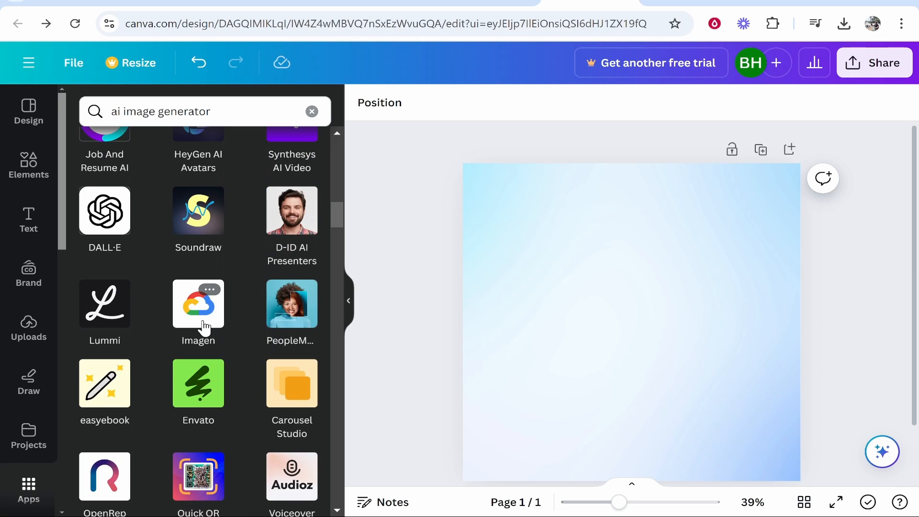
Step: Open Imagen and enter 'A penguin on a rollercoaster, smiling, big eyes. bright, fun.'
left_click(197, 303)
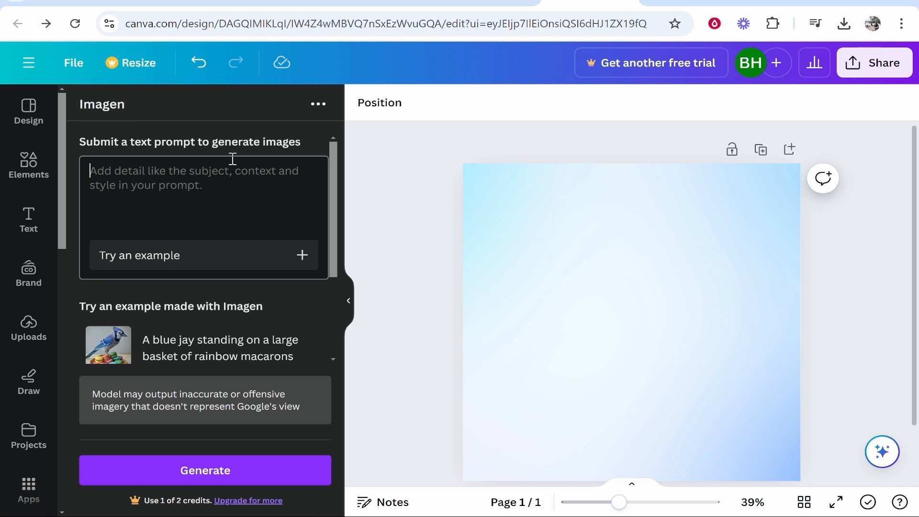
mouse_move(267, 200)
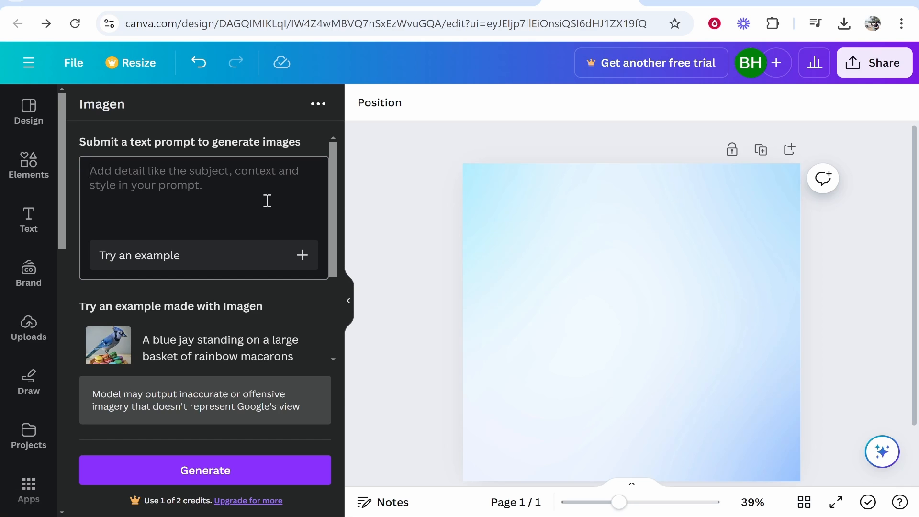
type("A penguin on a rollercoaster, smiling, big eyes. bright, fun.")
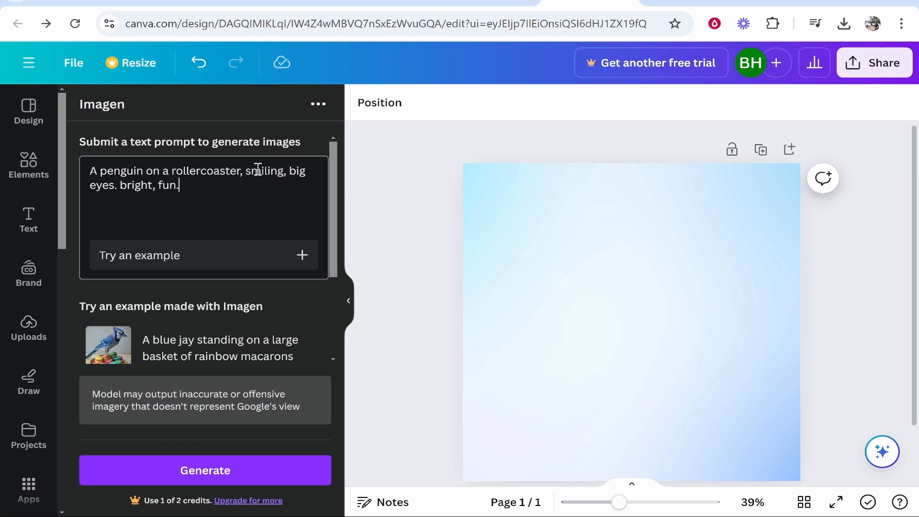
Step: Generate Imagen results from the penguin-on-a-rollercoaster prompt
left_click(204, 469)
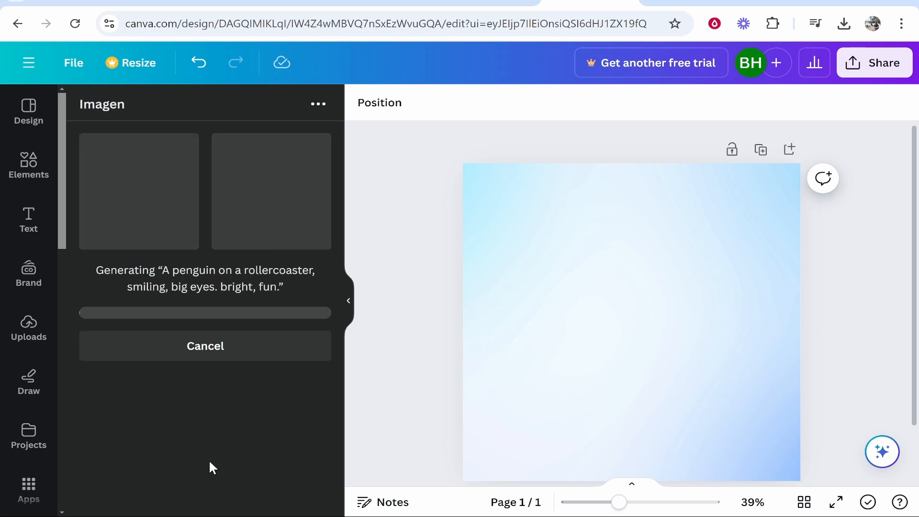
mouse_move(282, 238)
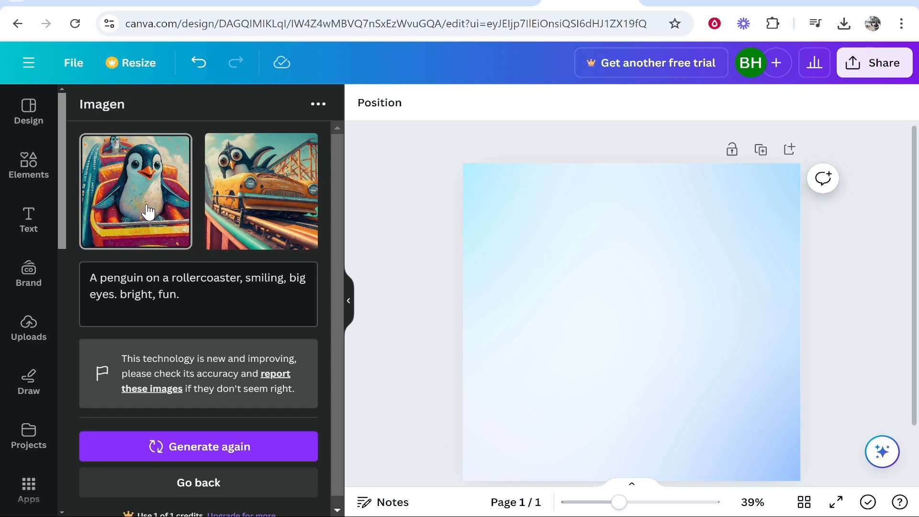
Step: Add the first generated penguin image to the page, then clear the app search
left_click(135, 191)
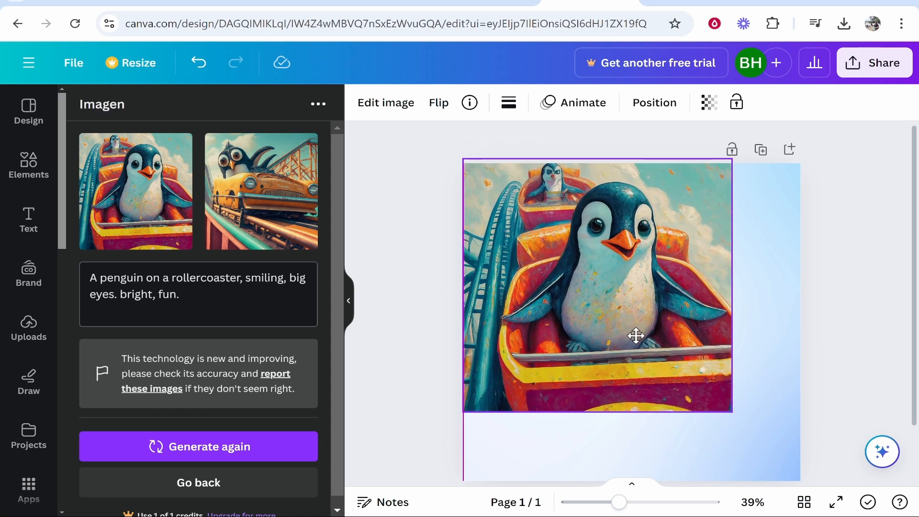
left_click(636, 335)
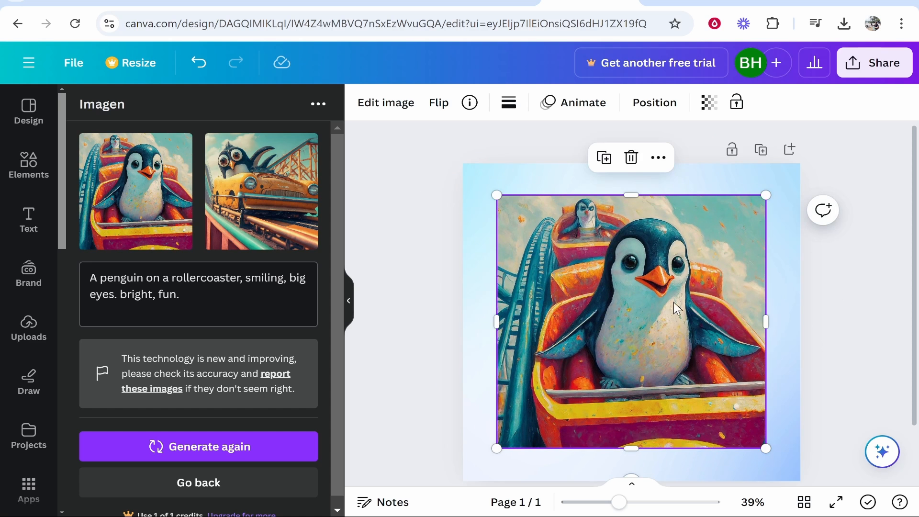
mouse_move(670, 291)
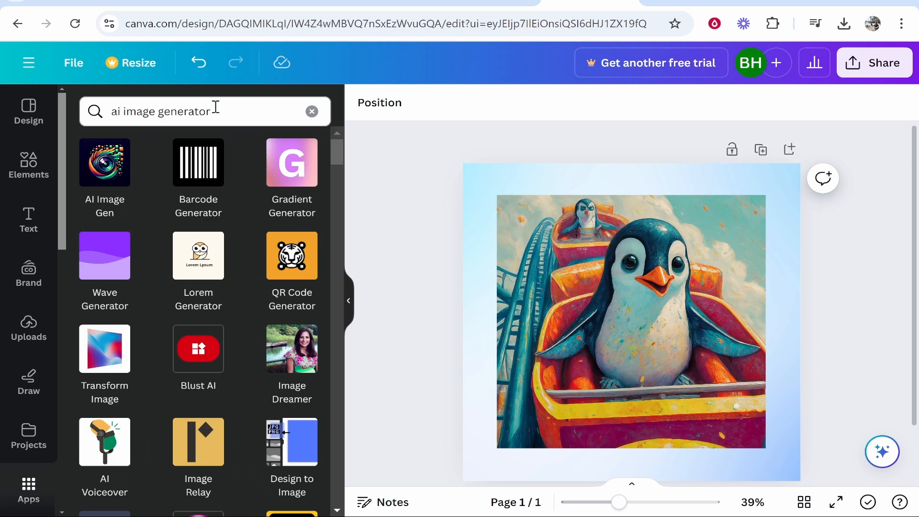
left_click(312, 112)
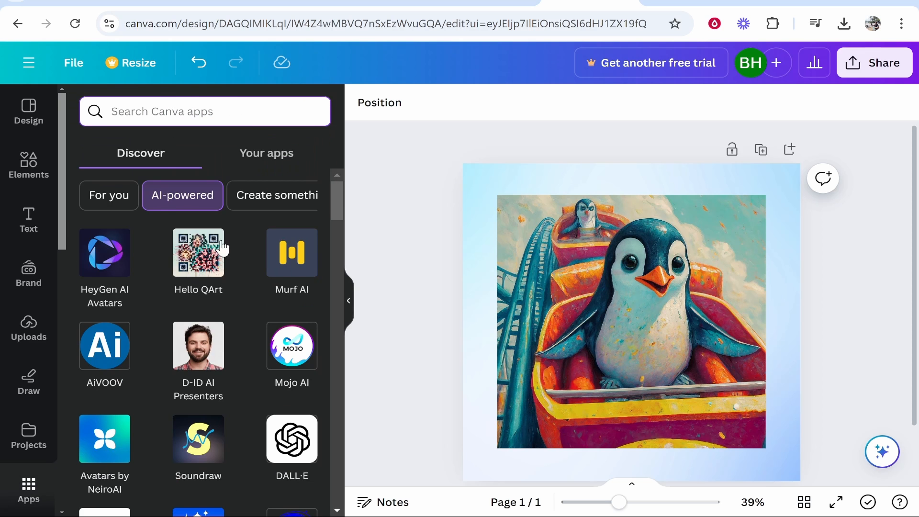
scroll("down", 3)
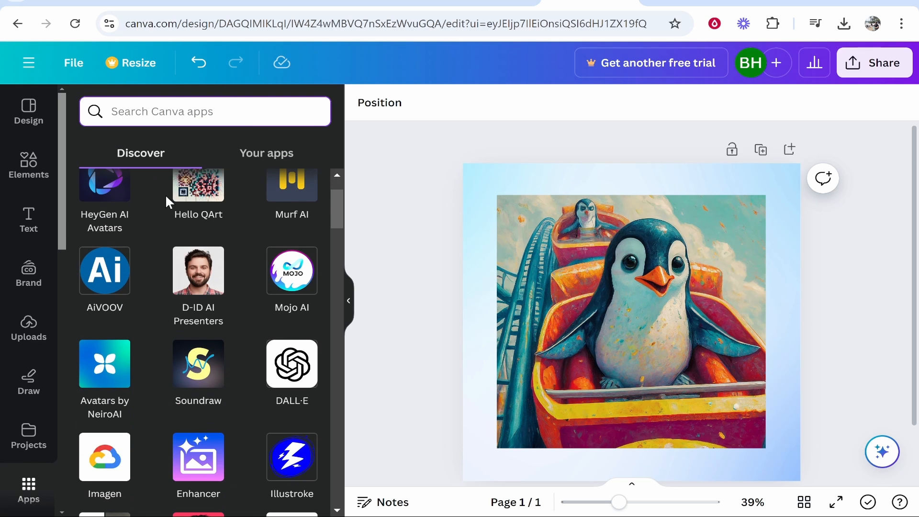